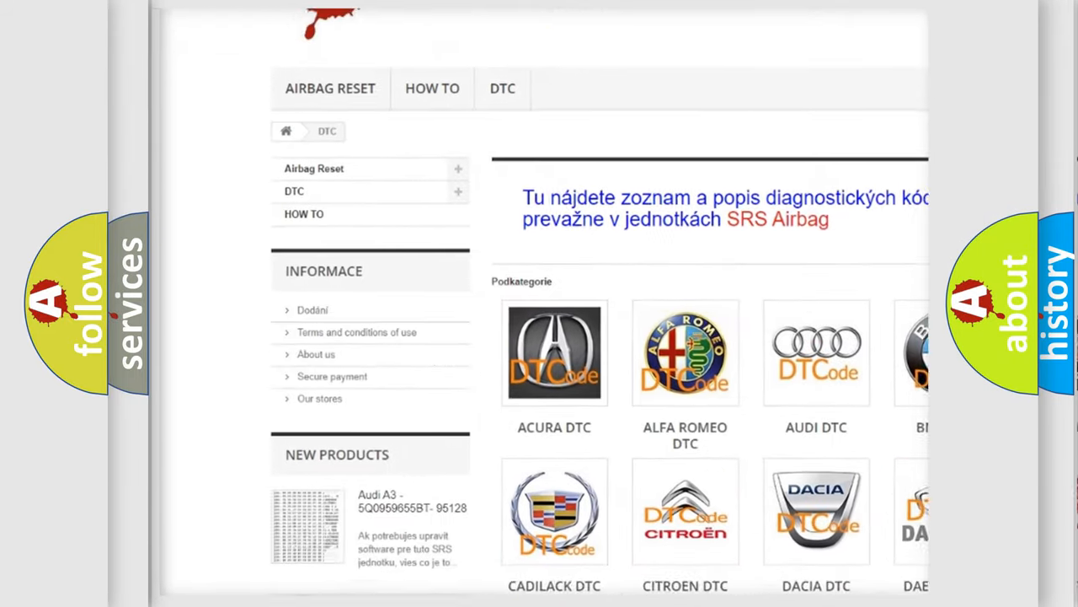
scroll(down, 3)
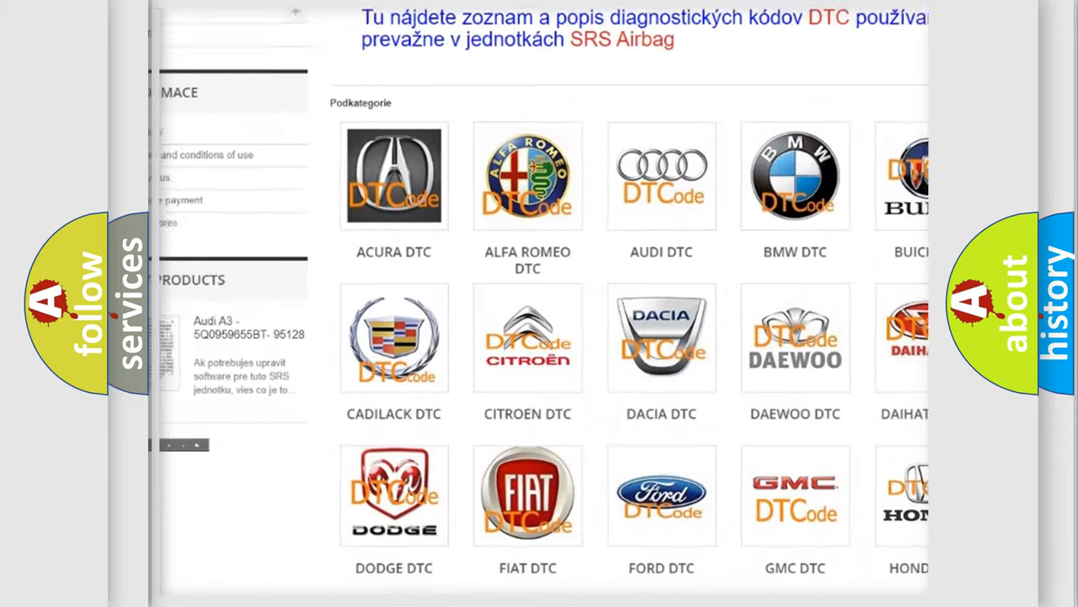
scroll(down, 3)
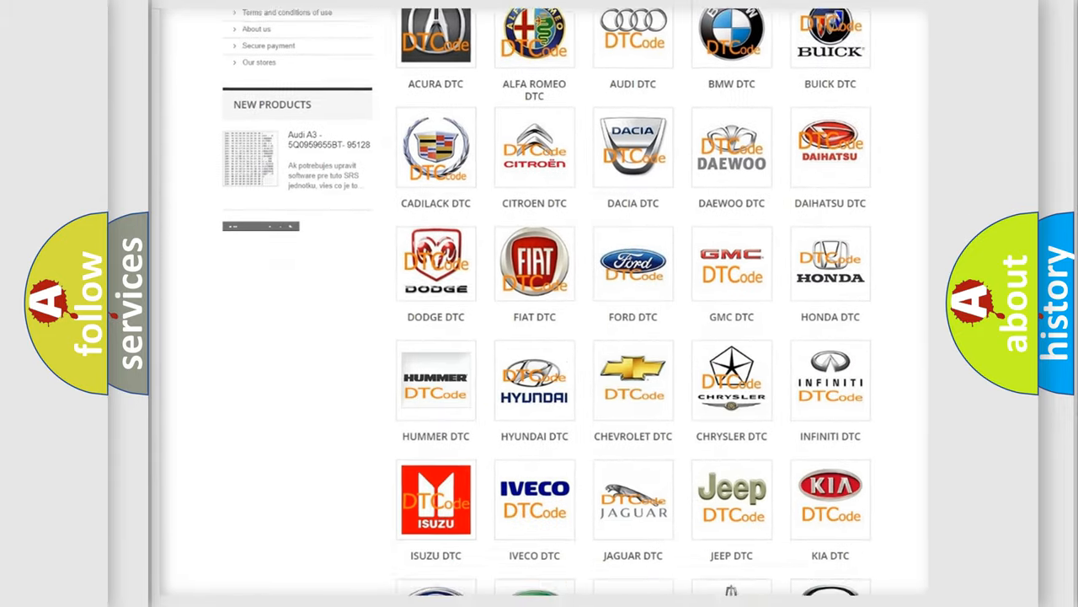
scroll(down, 3)
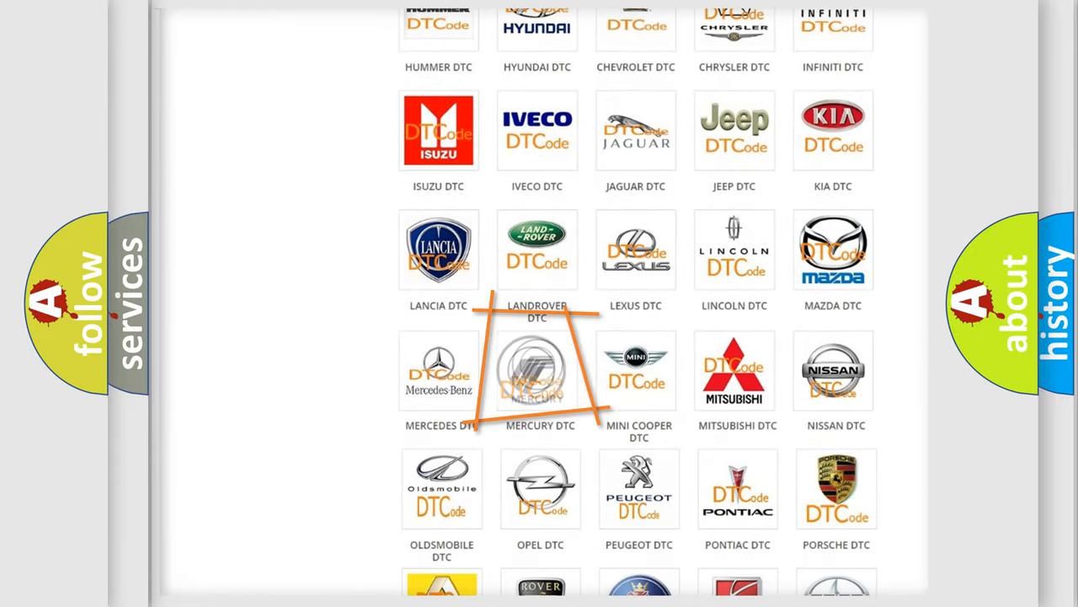